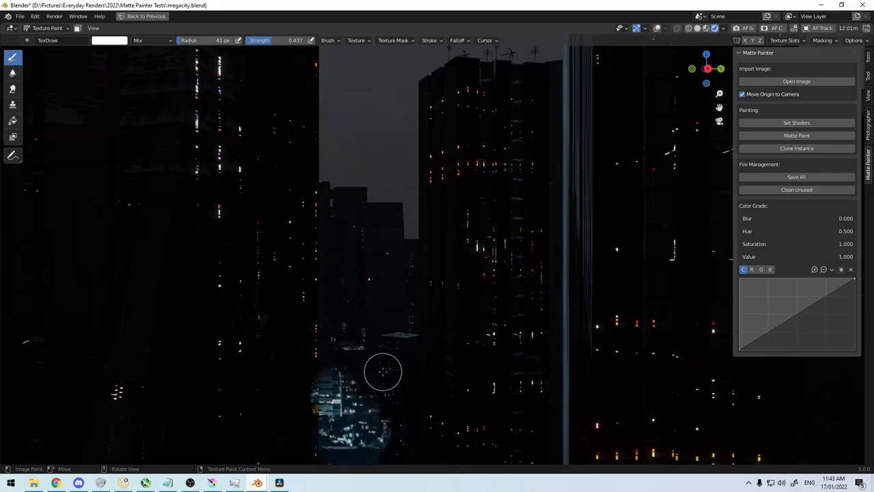
Reveal more of the city lights through the lights plane's mask
left_click(458, 40)
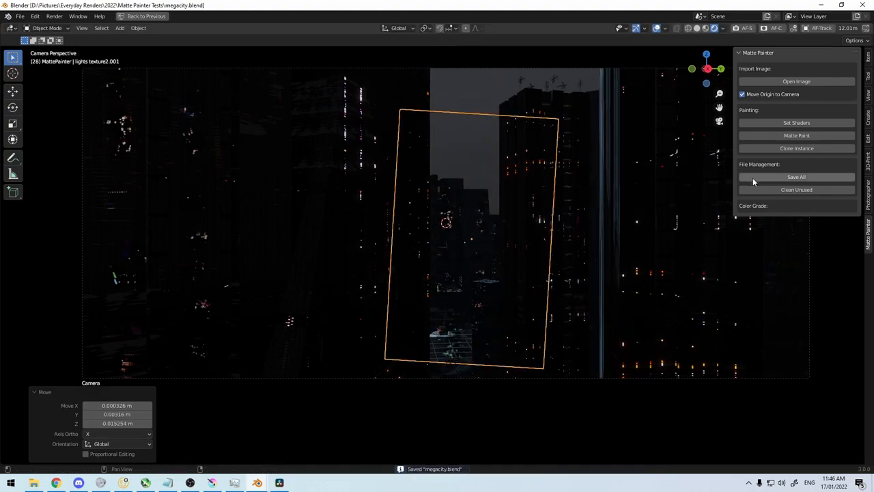
Select the lights texture2.001 plane and resume Matte Paint mask painting on it
left_click(753, 205)
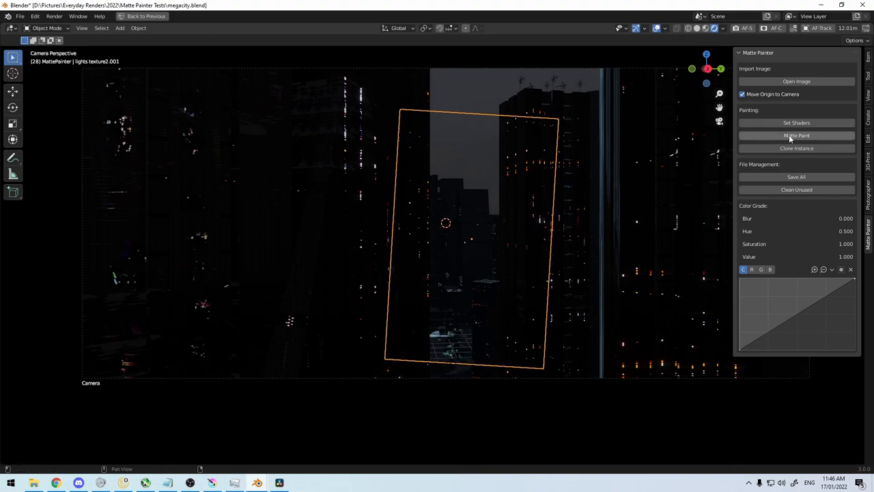
left_click(796, 136)
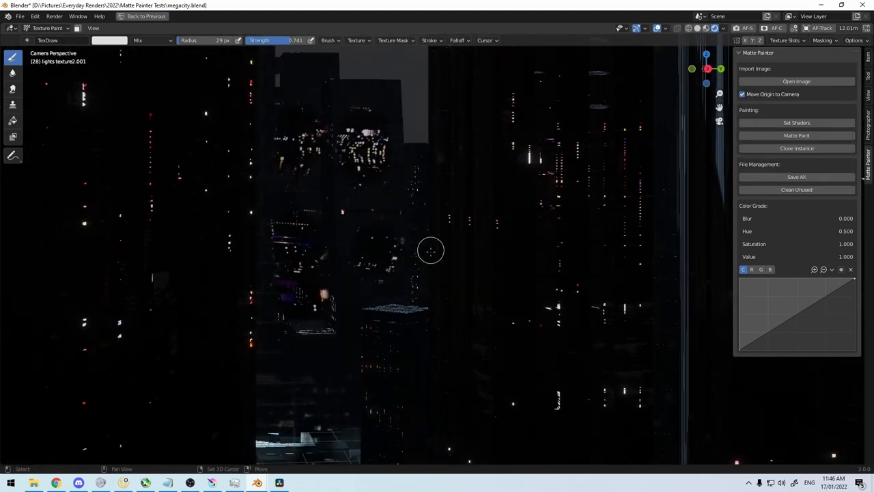
Bring in a photo of an illuminated ornate building as a new plane
left_click(123, 40)
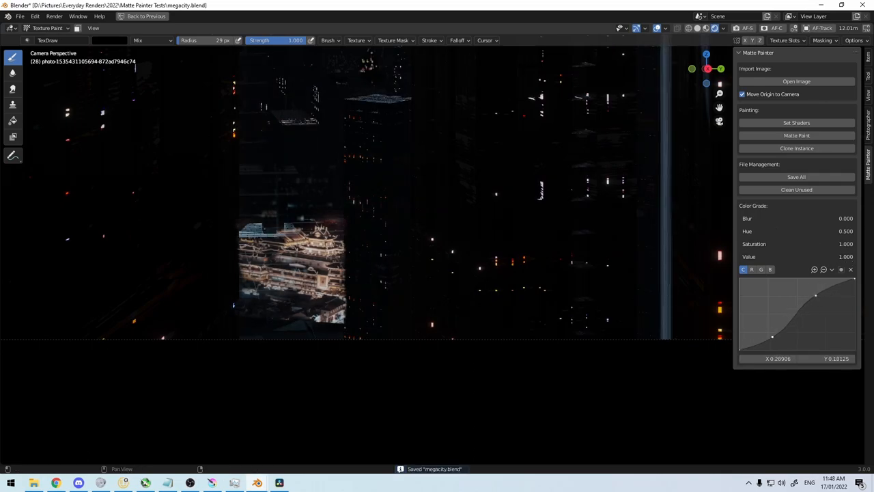
Tint the building photo cyan (hue 0.928, saturation ~0.39) and steepen its curve highlights
left_click_drag(772, 336, 803, 343)
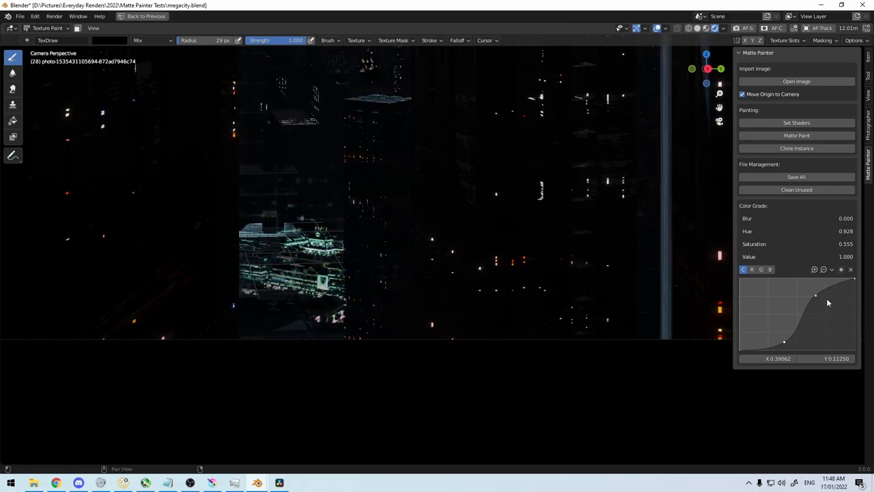
left_click_drag(815, 295, 817, 295)
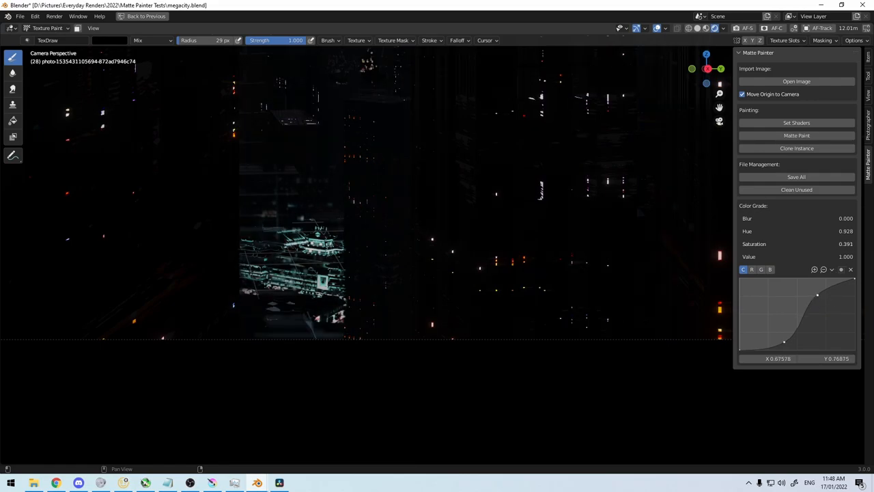